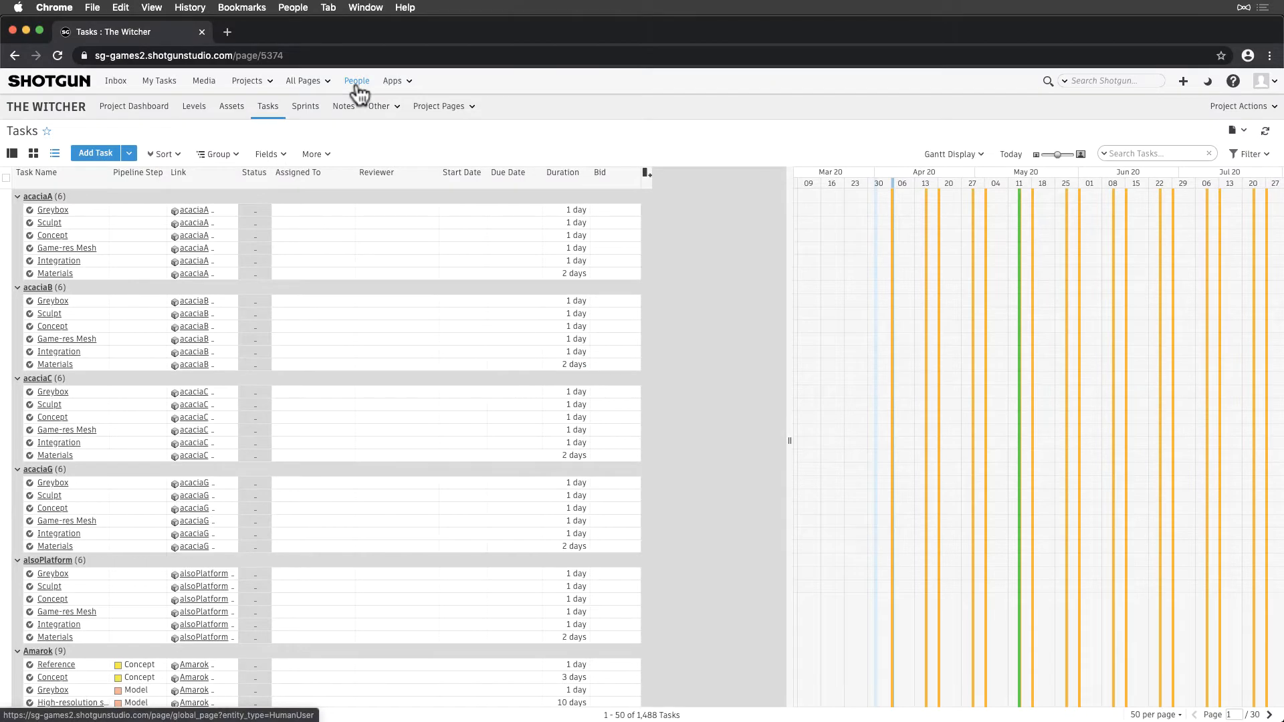
# Show the People list, then open People Permissions from the avatar menu in a new tab.
pyautogui.click(357, 80)
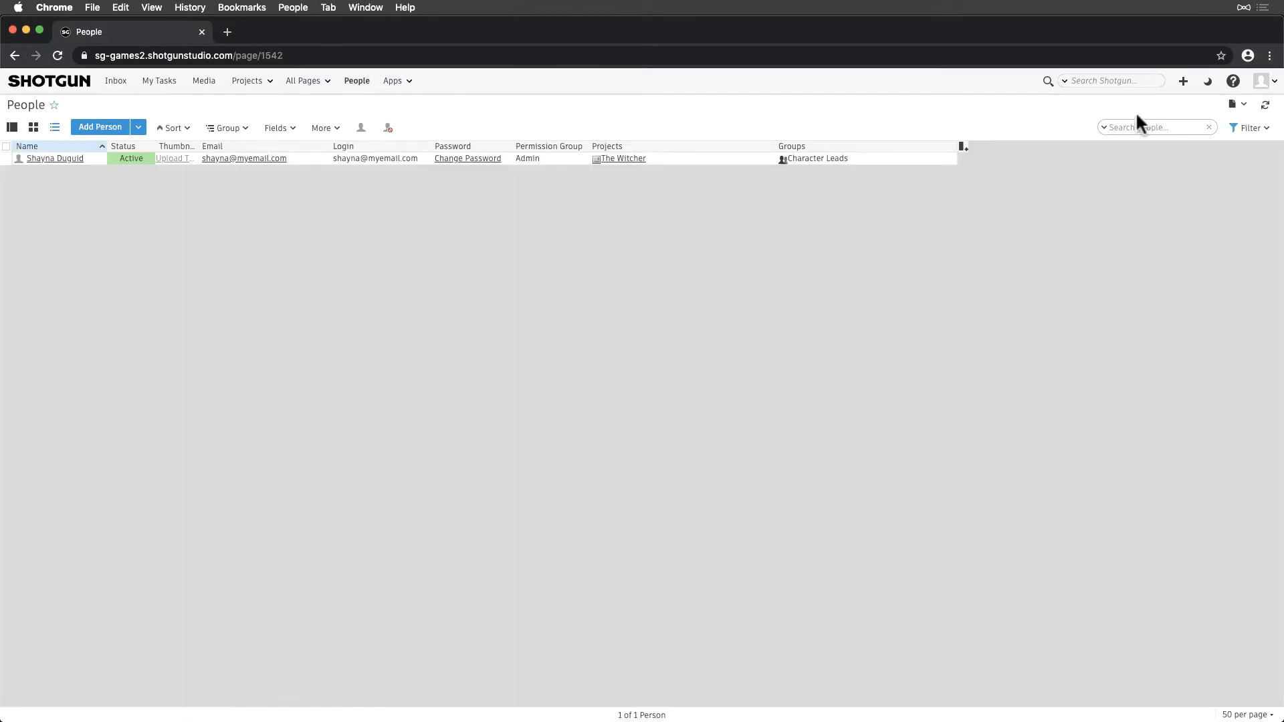
pyautogui.click(1263, 81)
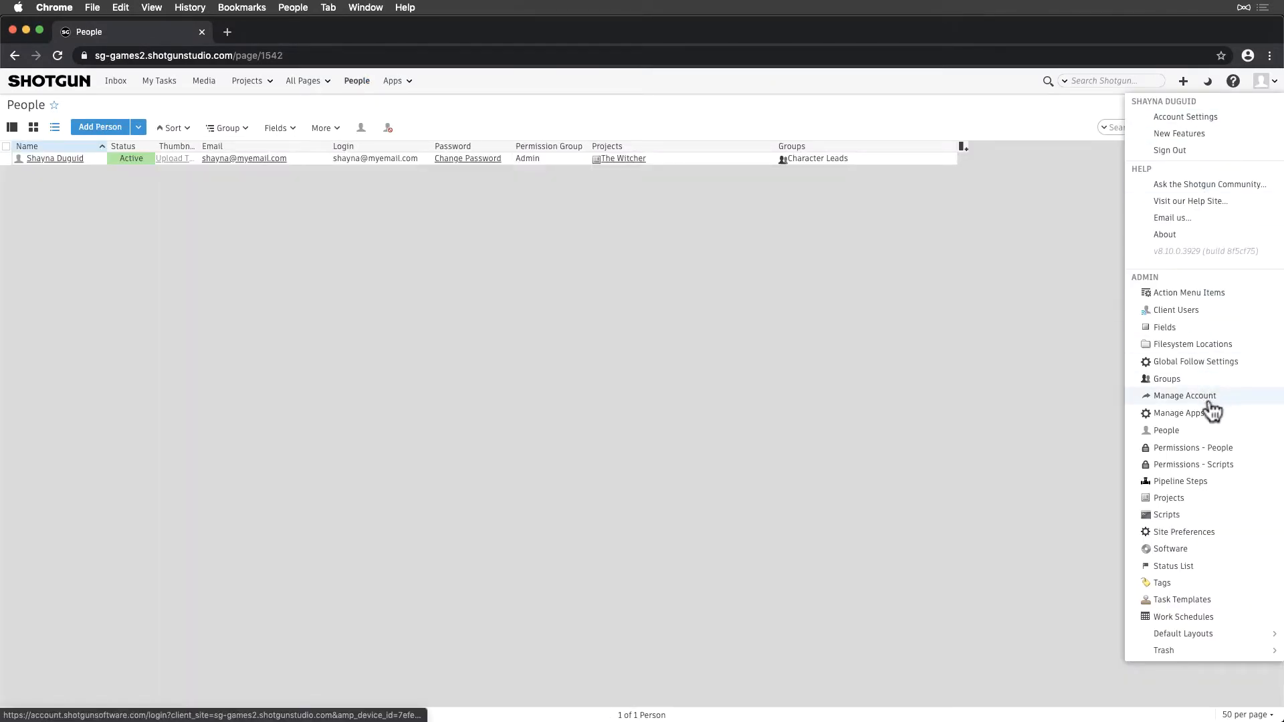
pyautogui.click(1185, 395)
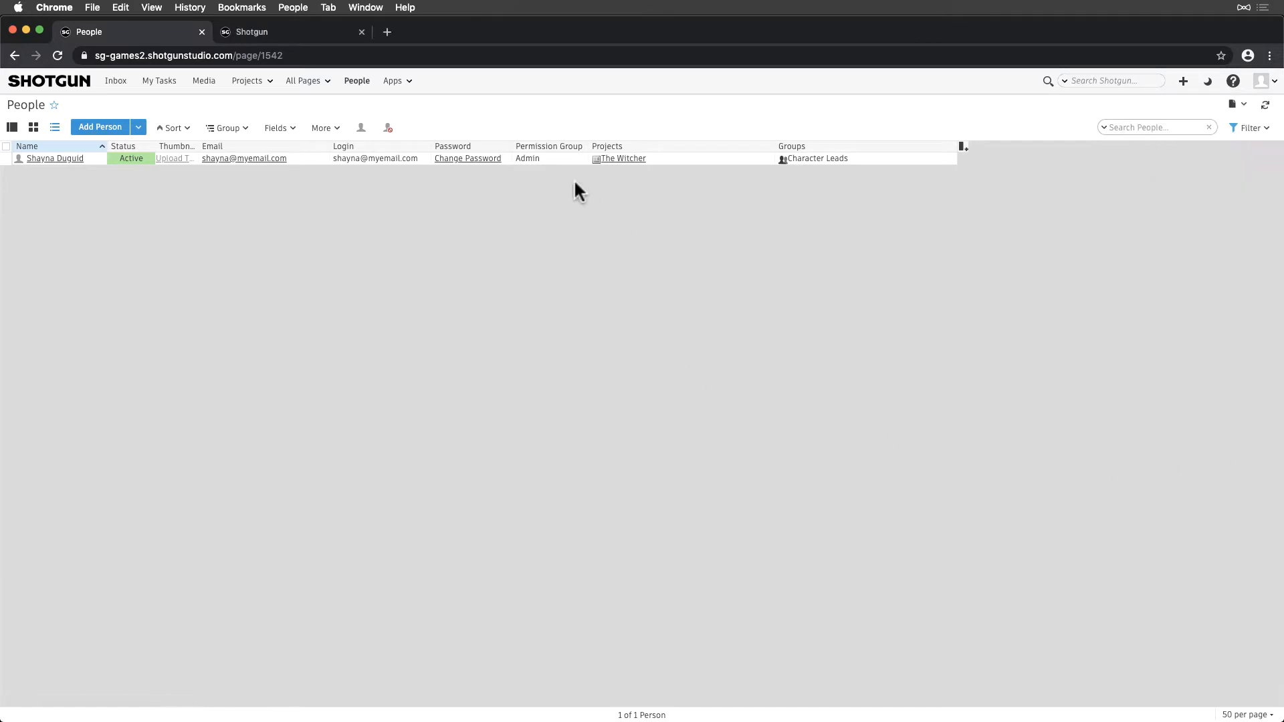
# Place People and People Permissions side by side, then go to Projects.
pyautogui.click(291, 32)
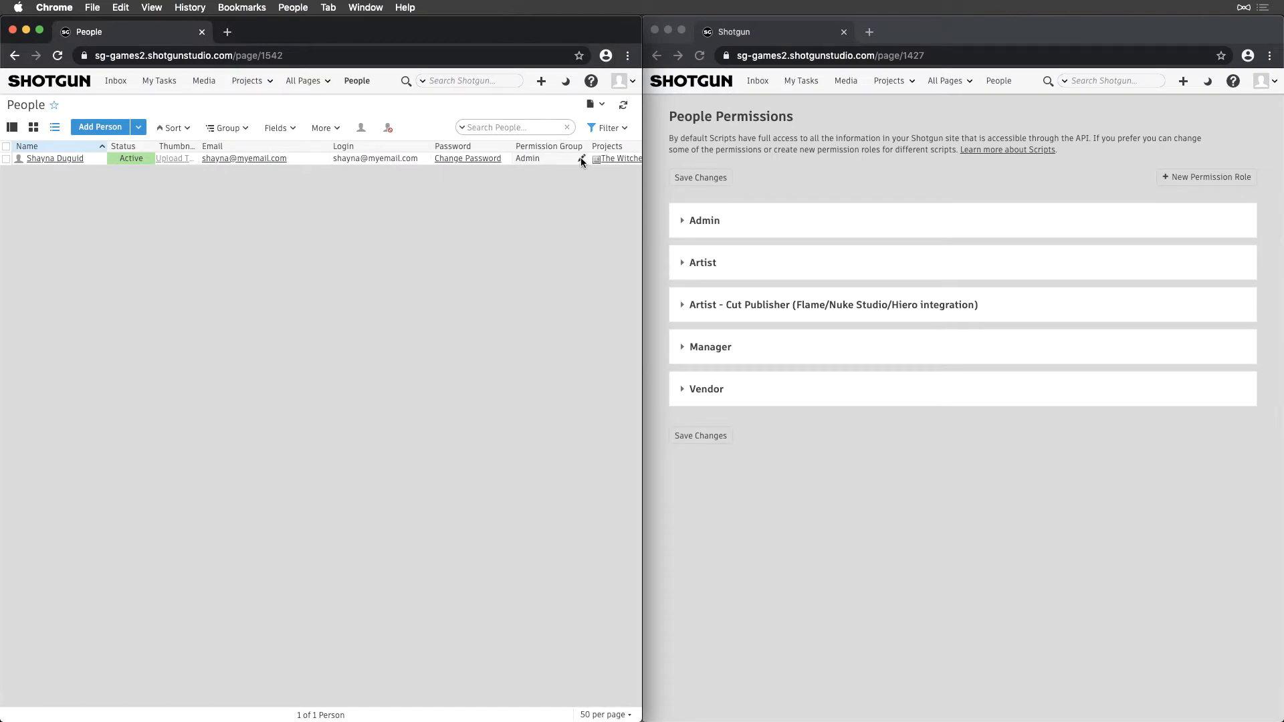
pyautogui.click(527, 157)
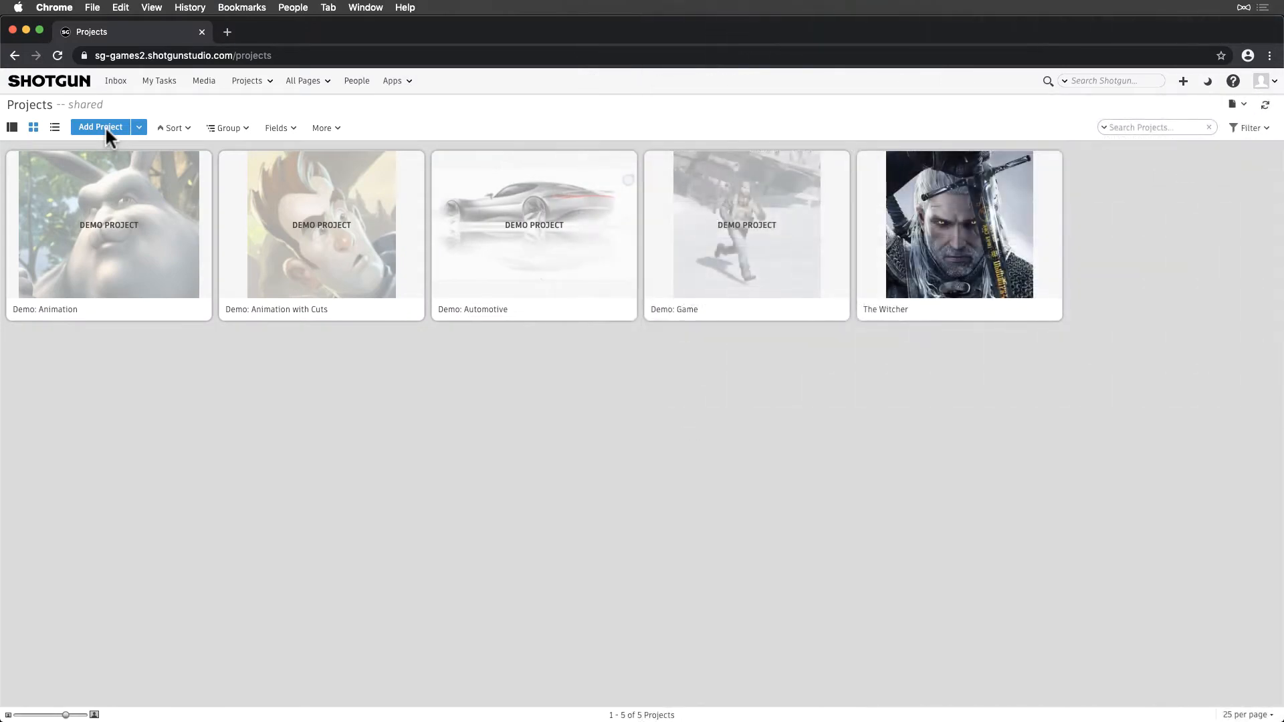
# Create the project 'Archive me', archive it, and open The Witcher's dashboard.
pyautogui.click(100, 127)
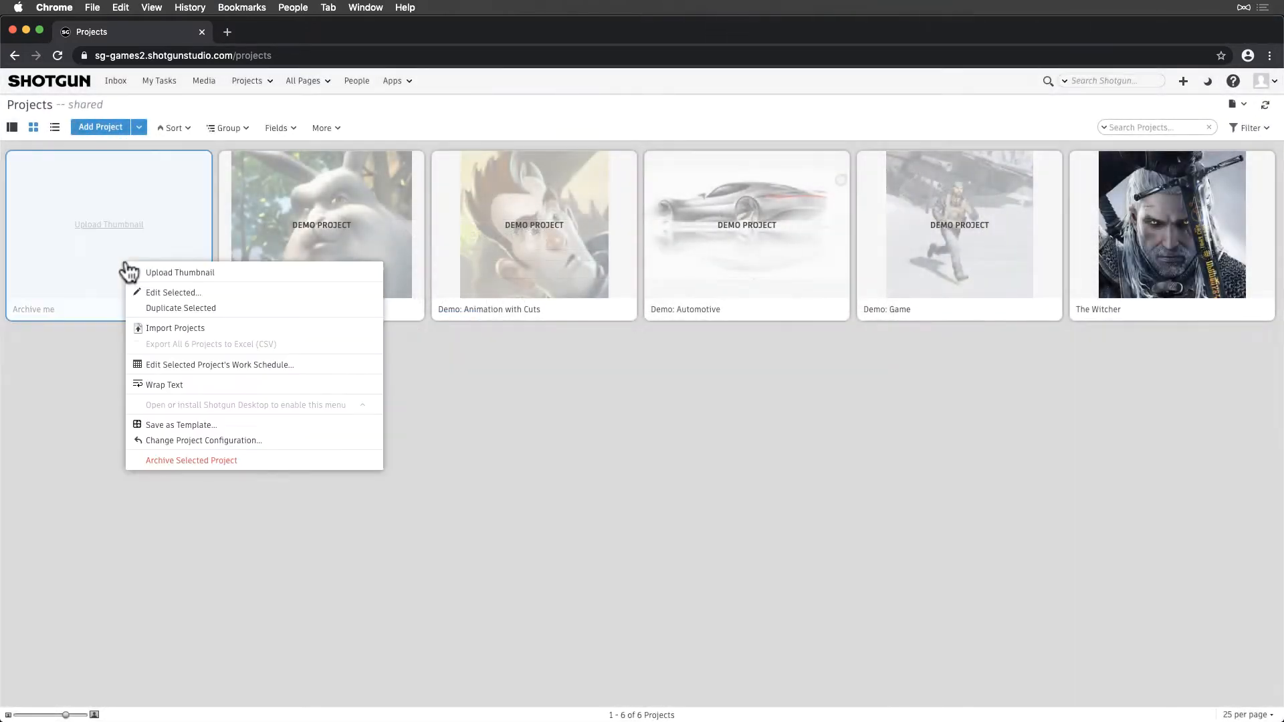
pyautogui.moveTo(190, 460)
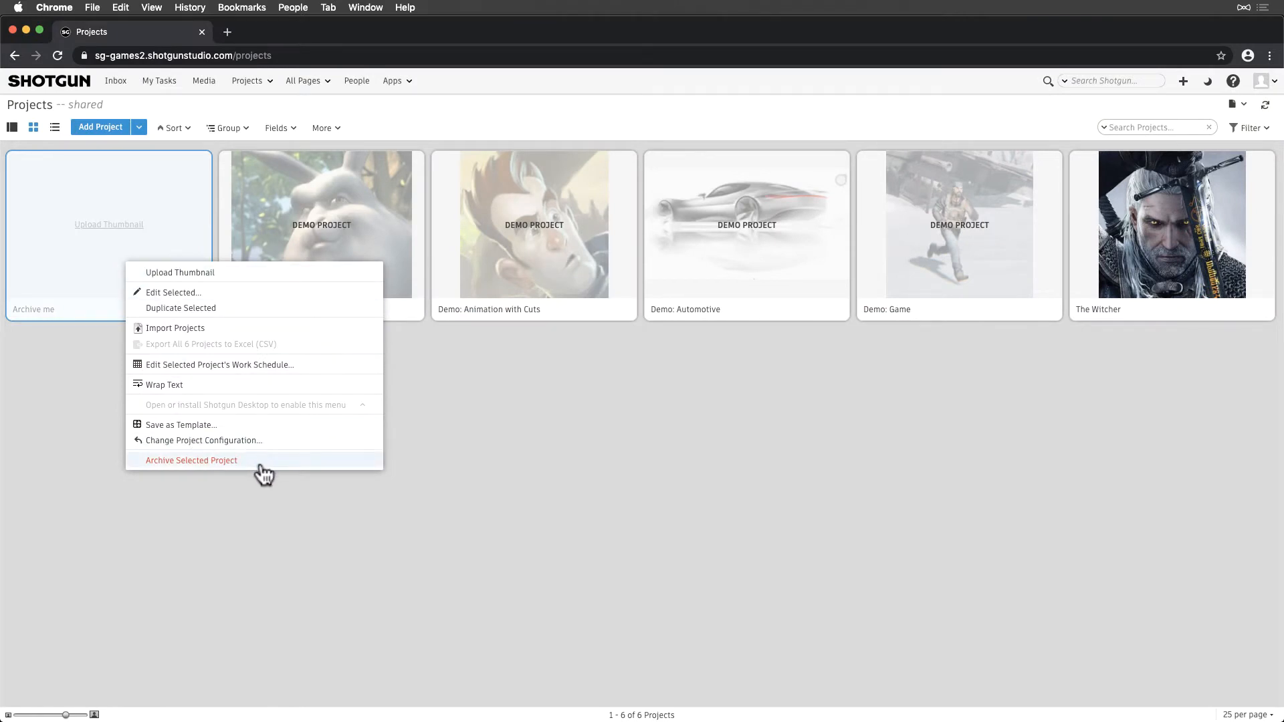
pyautogui.click(191, 459)
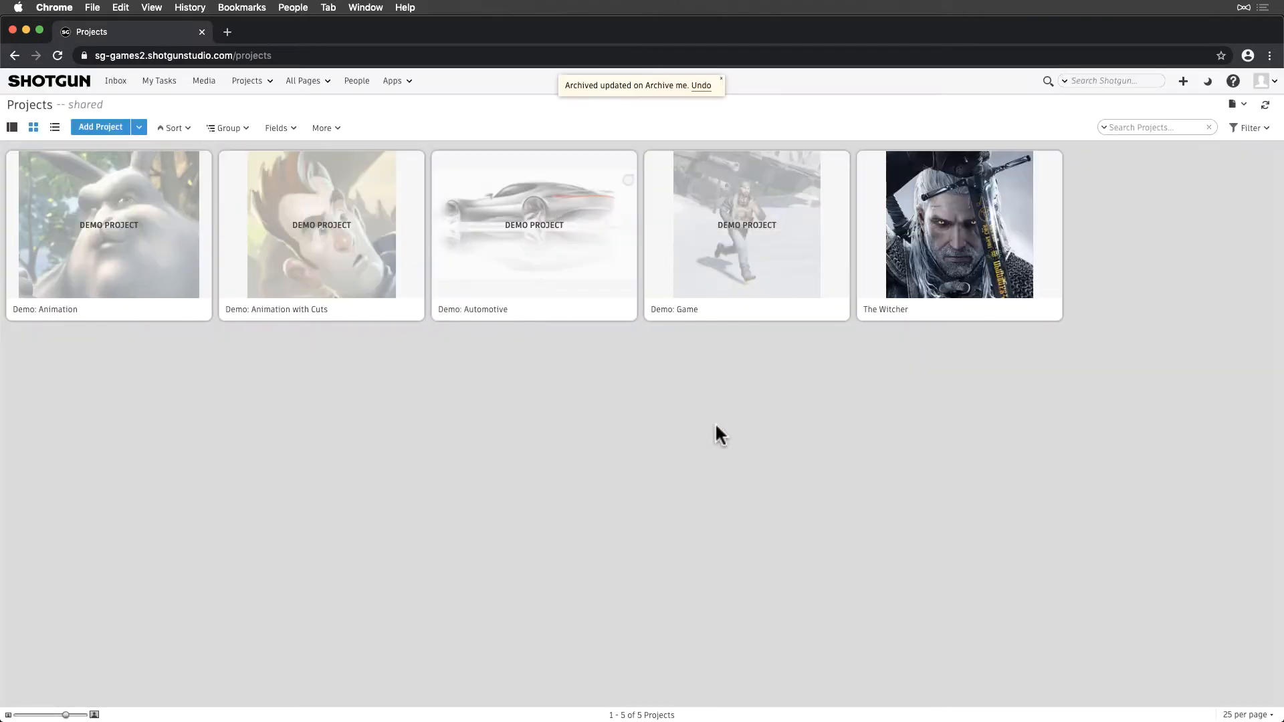
pyautogui.click(958, 224)
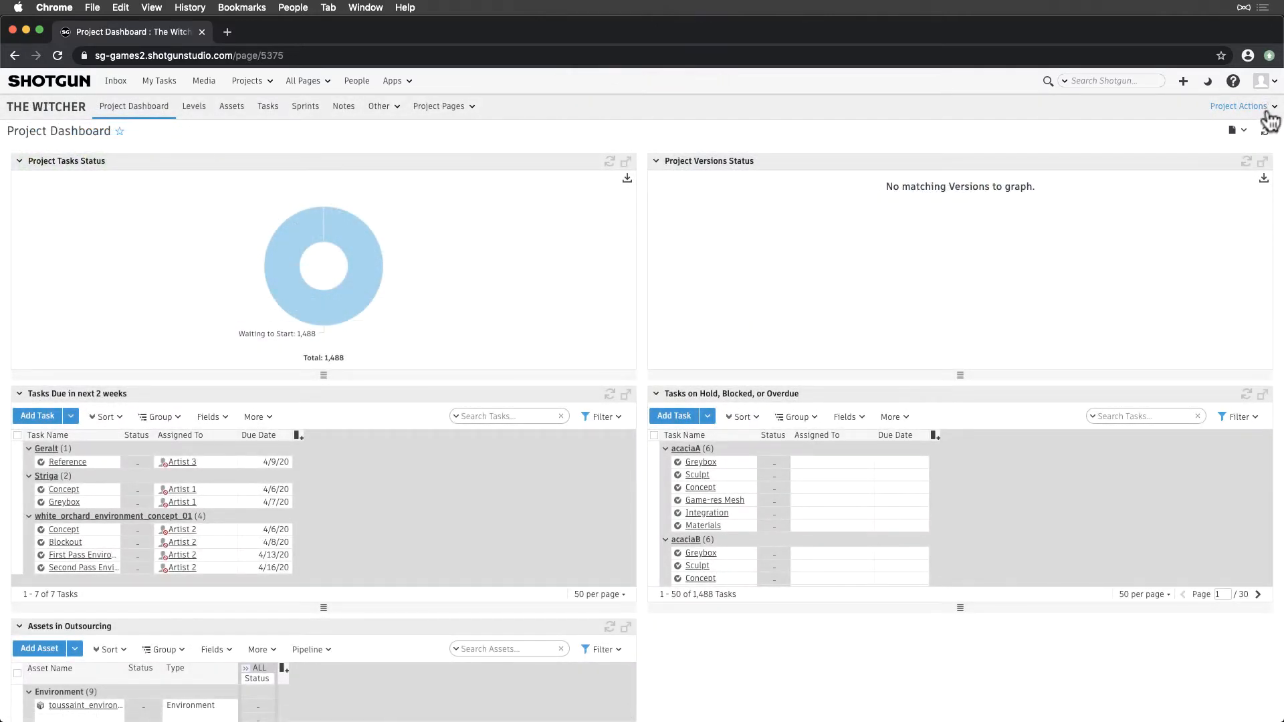
# Choose Change Project Configuration from The Witcher's Project Actions menu.
pyautogui.click(1239, 106)
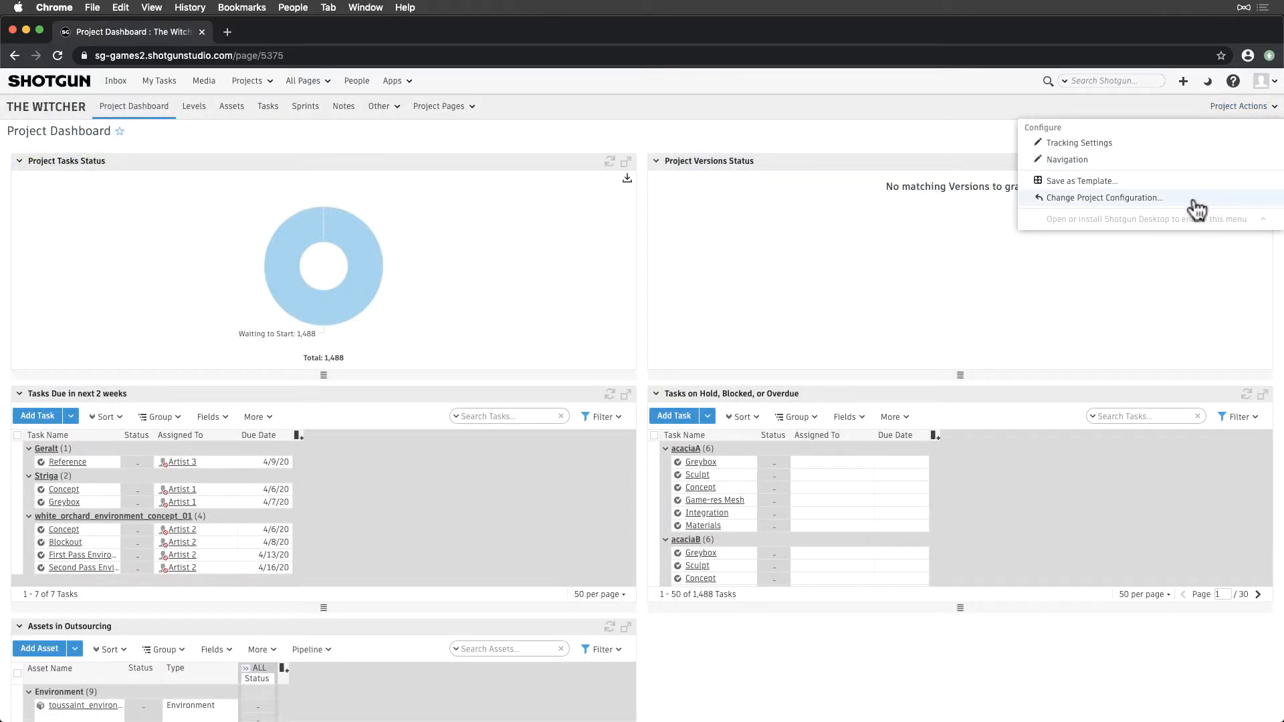
pyautogui.click(1104, 198)
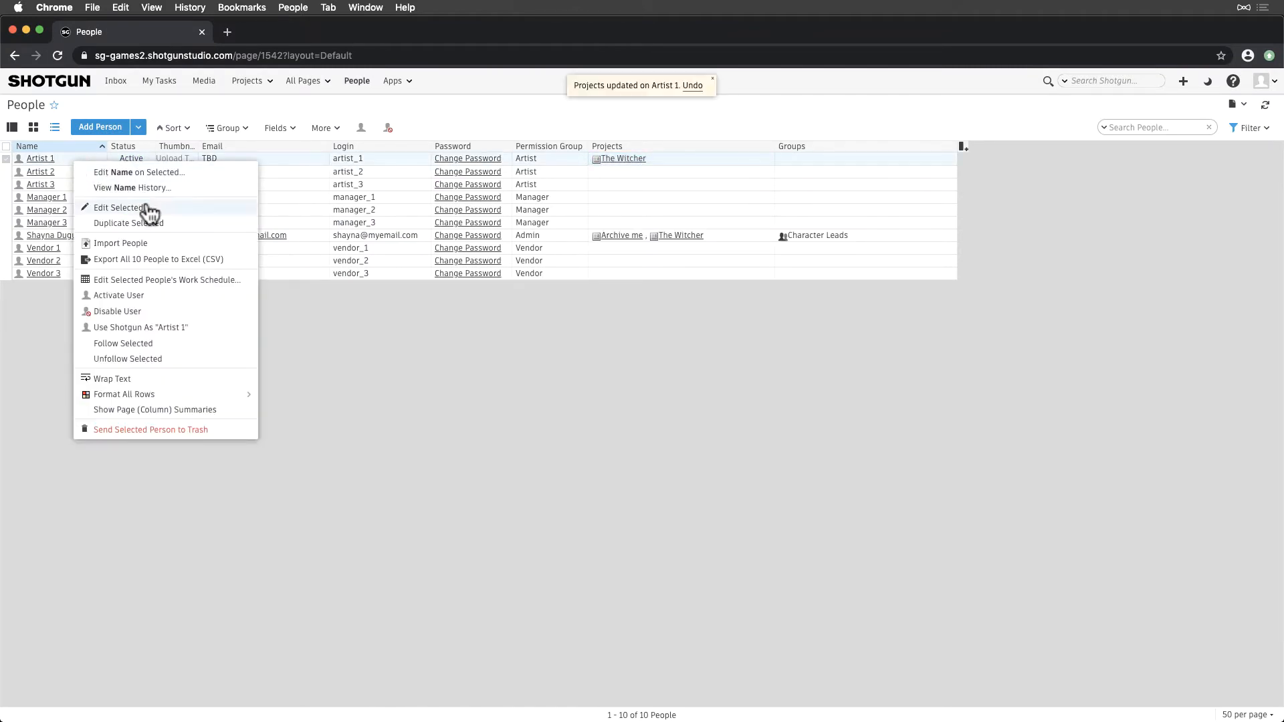
pyautogui.moveTo(160, 429)
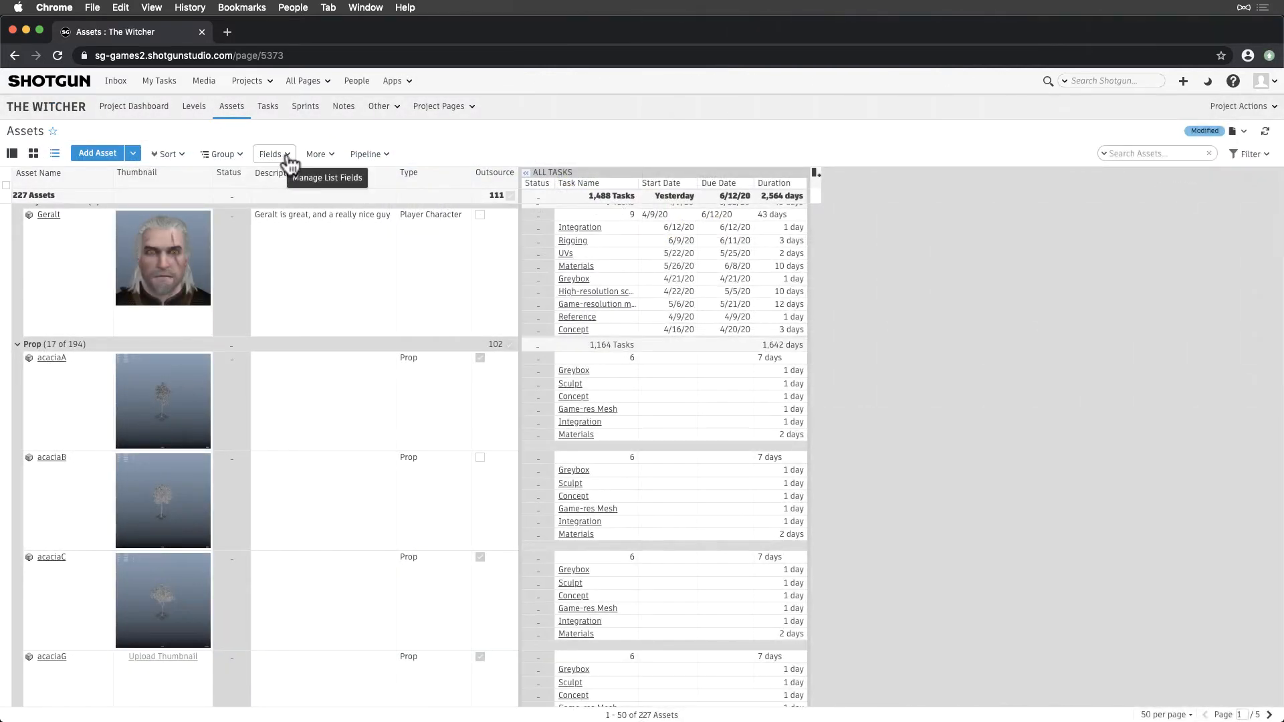
# Choose Manage Asset Fields from the Fields menu on The Witcher's Assets page.
pyautogui.click(273, 153)
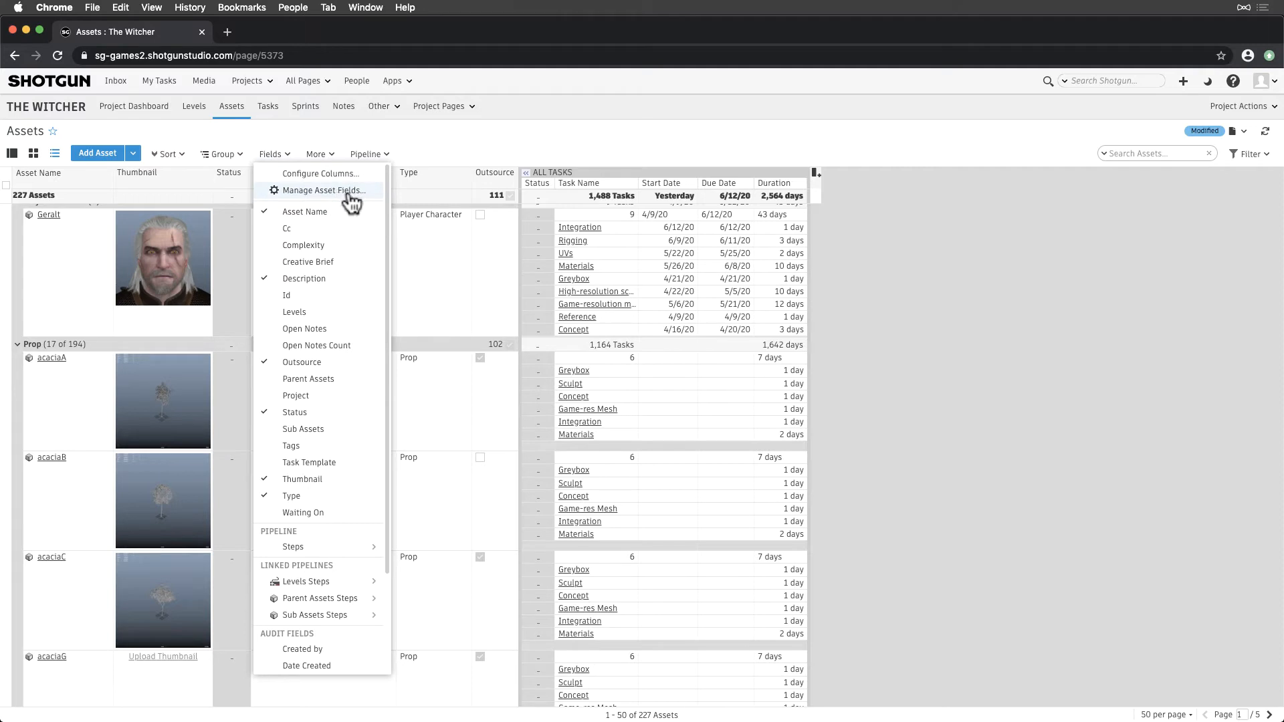
pyautogui.moveTo(352, 203)
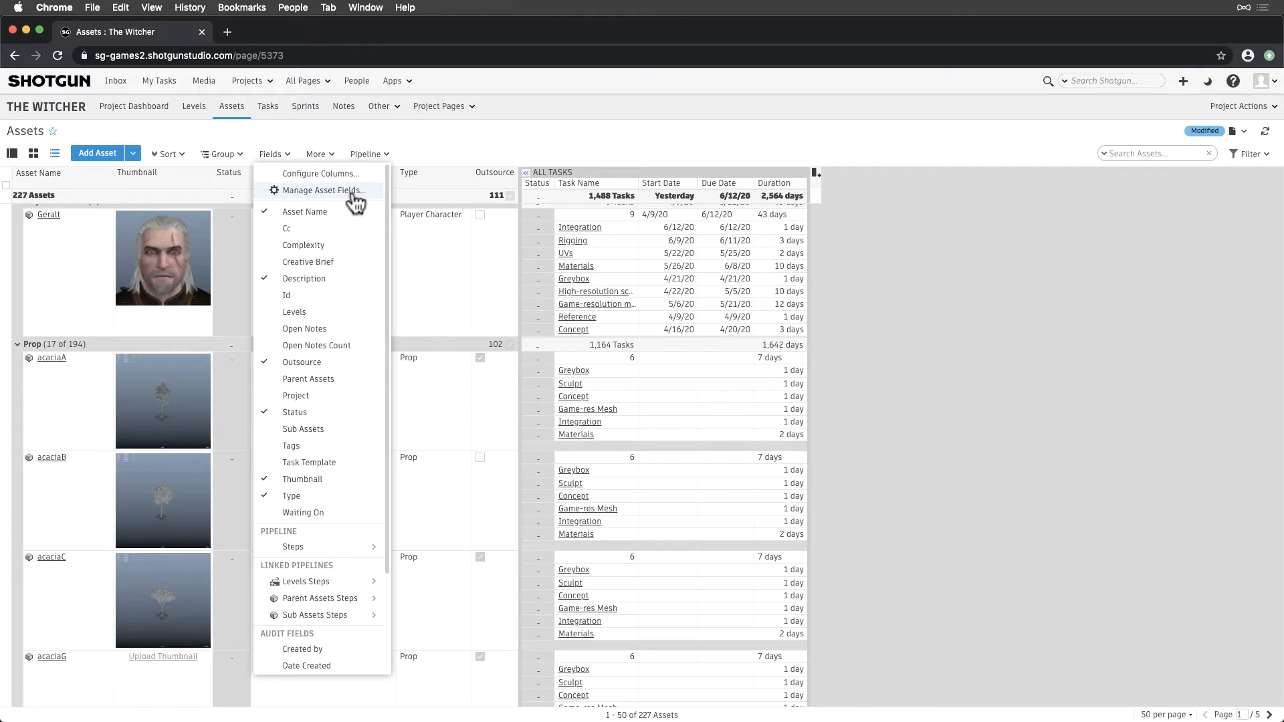
pyautogui.click(318, 190)
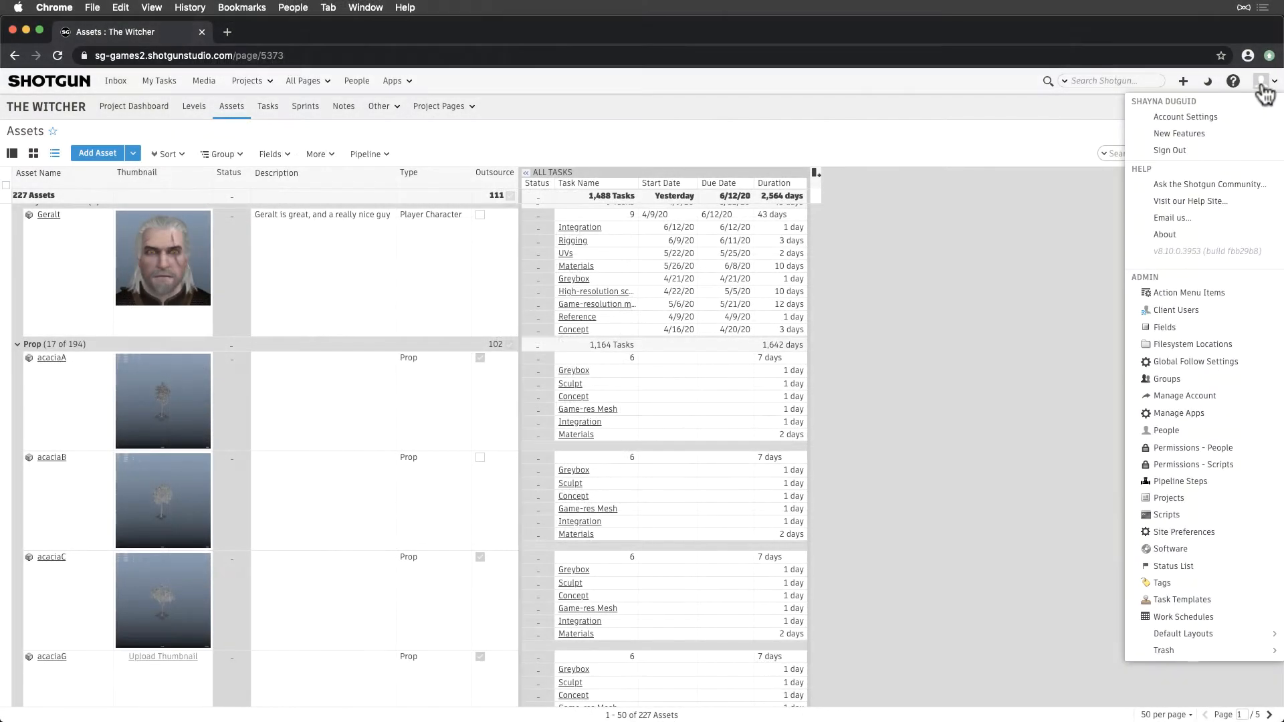
pyautogui.moveTo(1247, 121)
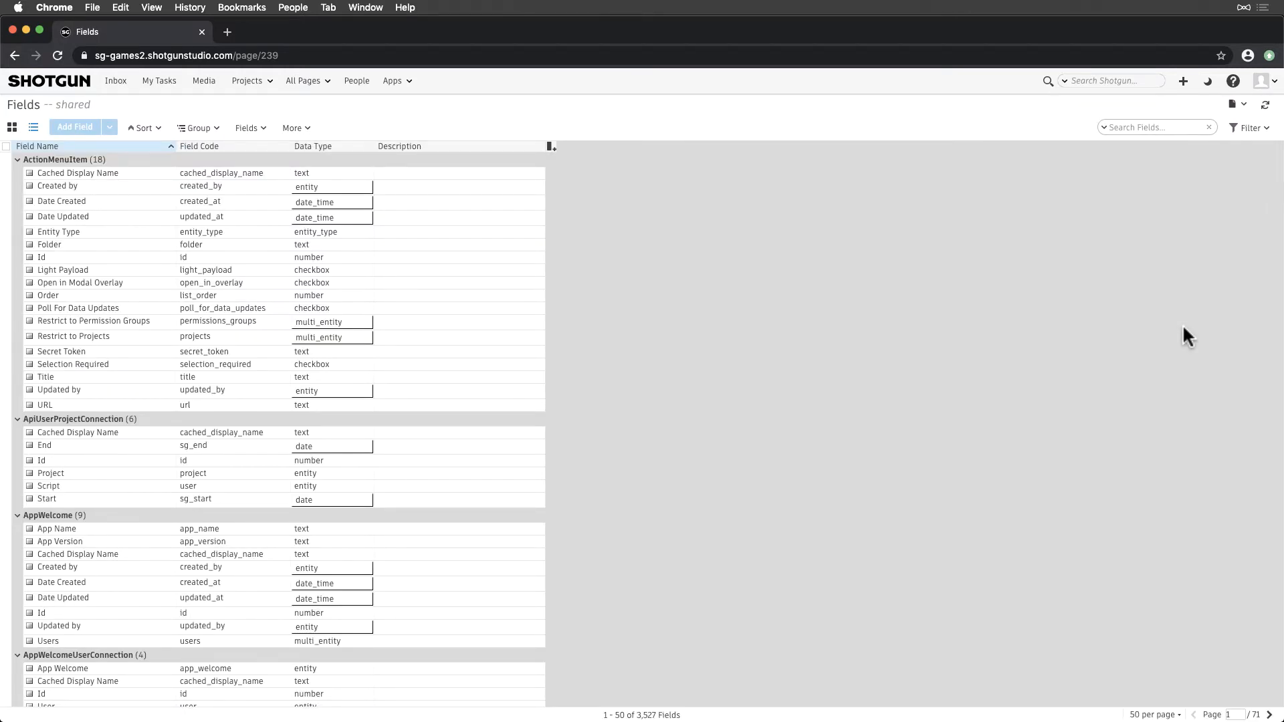
# Scroll through the site-wide Fields list.
pyautogui.scroll(-3)
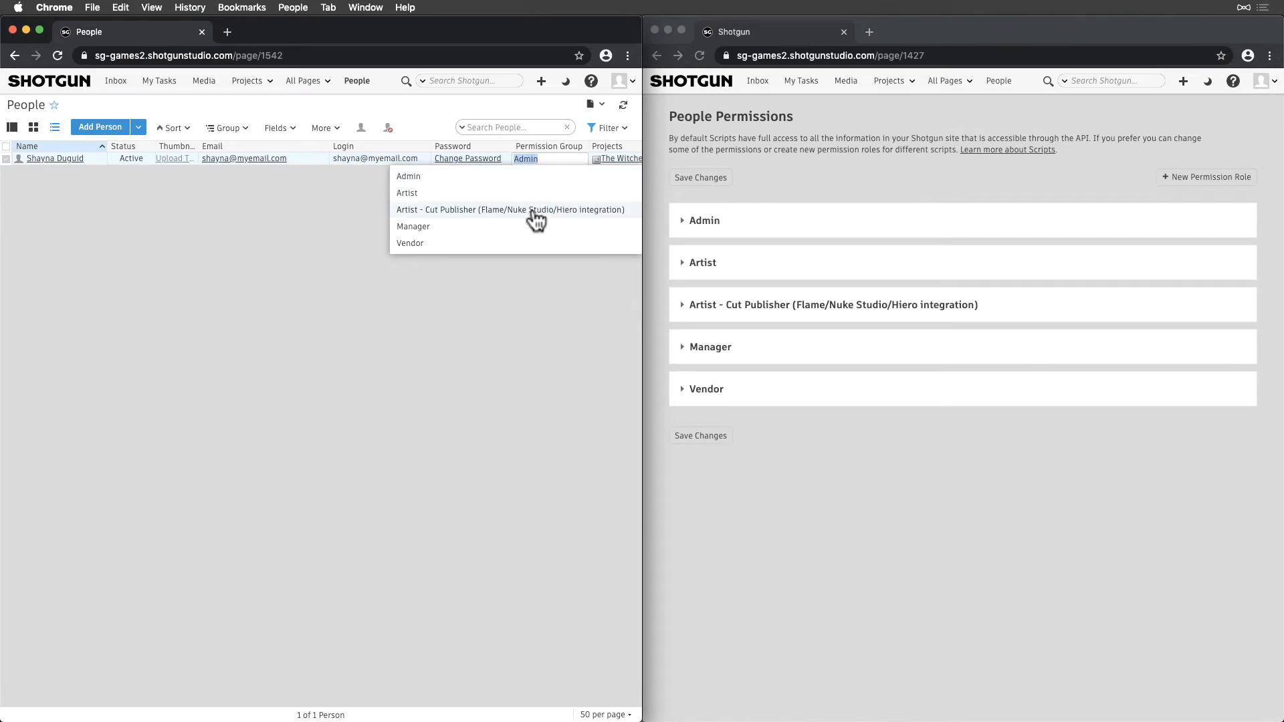
pyautogui.moveTo(546, 230)
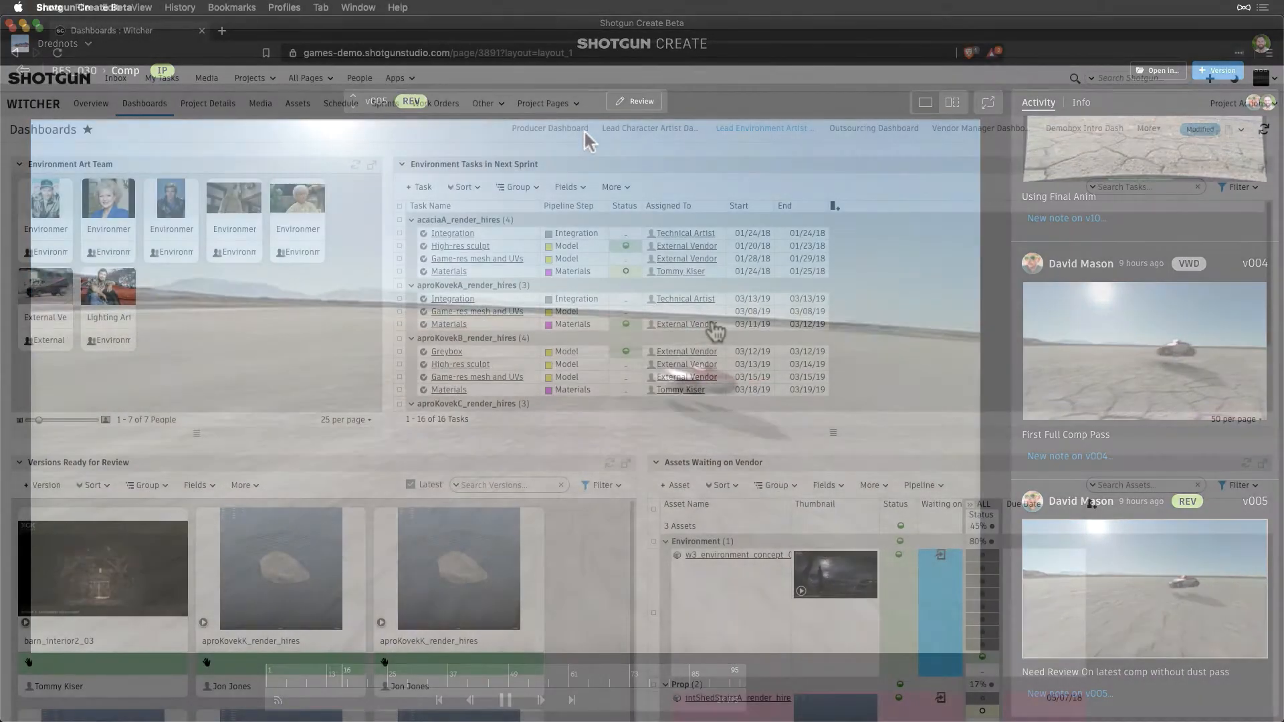
pyautogui.write('tommy')
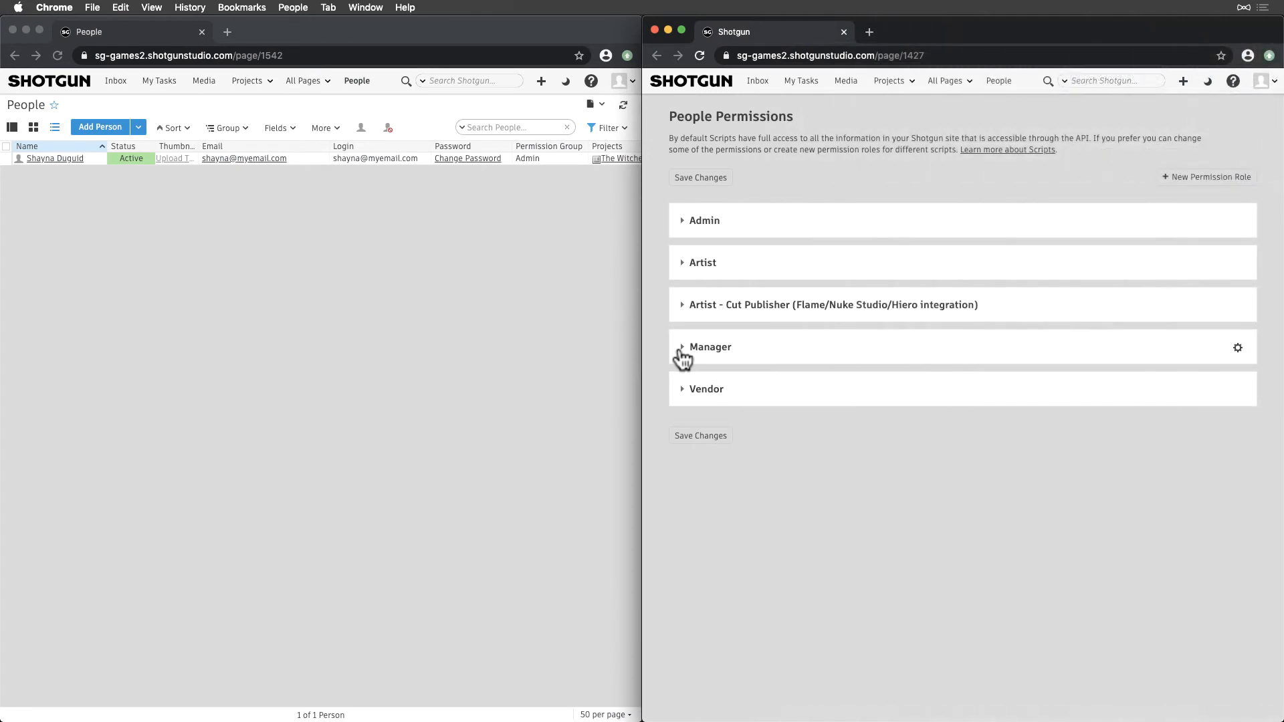
# Expand the Manager role and its Advanced permissions section on People Permissions.
pyautogui.click(709, 346)
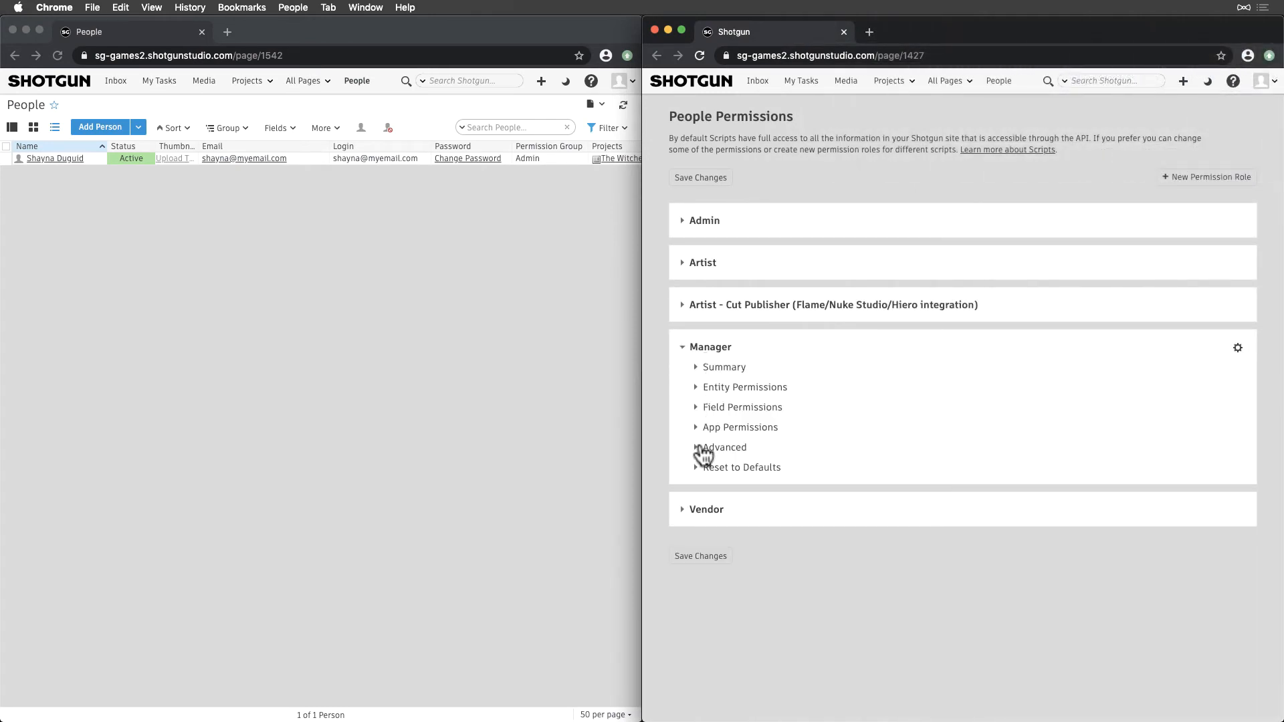
pyautogui.click(723, 447)
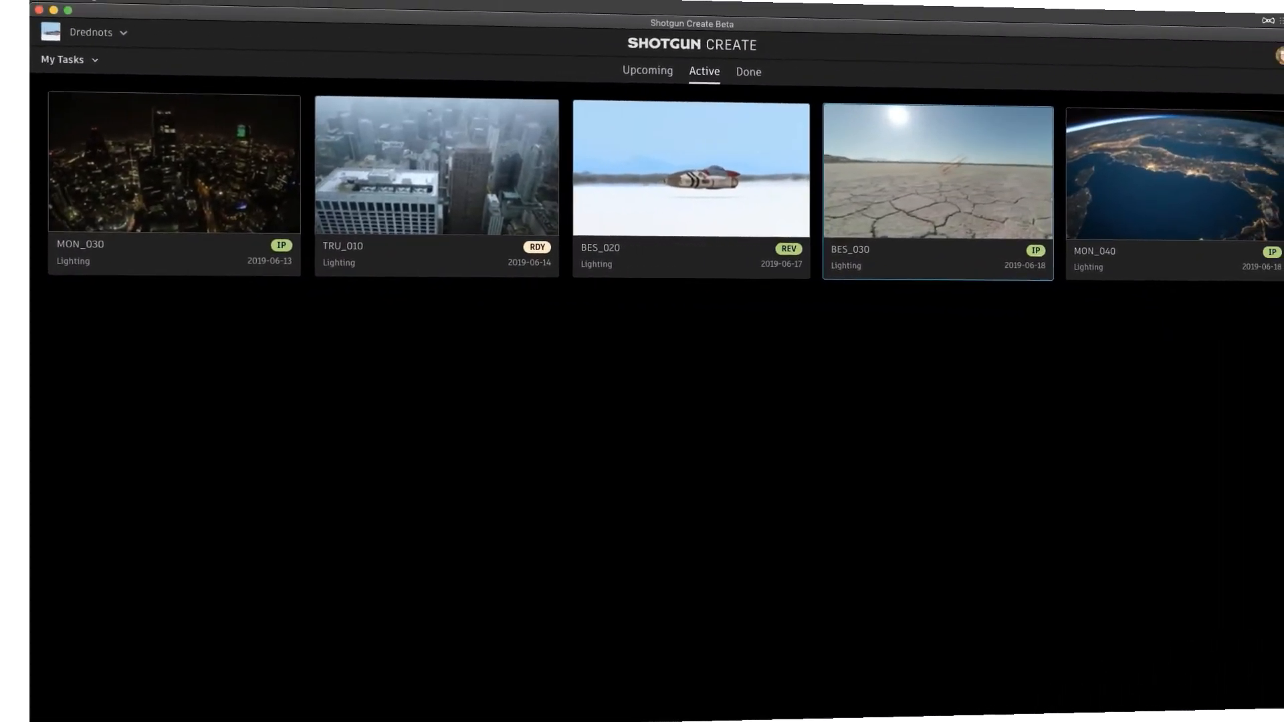
# Submit BES_030 v03 for review with a note and the dreadnot_concept_v11.jpg image.
pyautogui.click(936, 186)
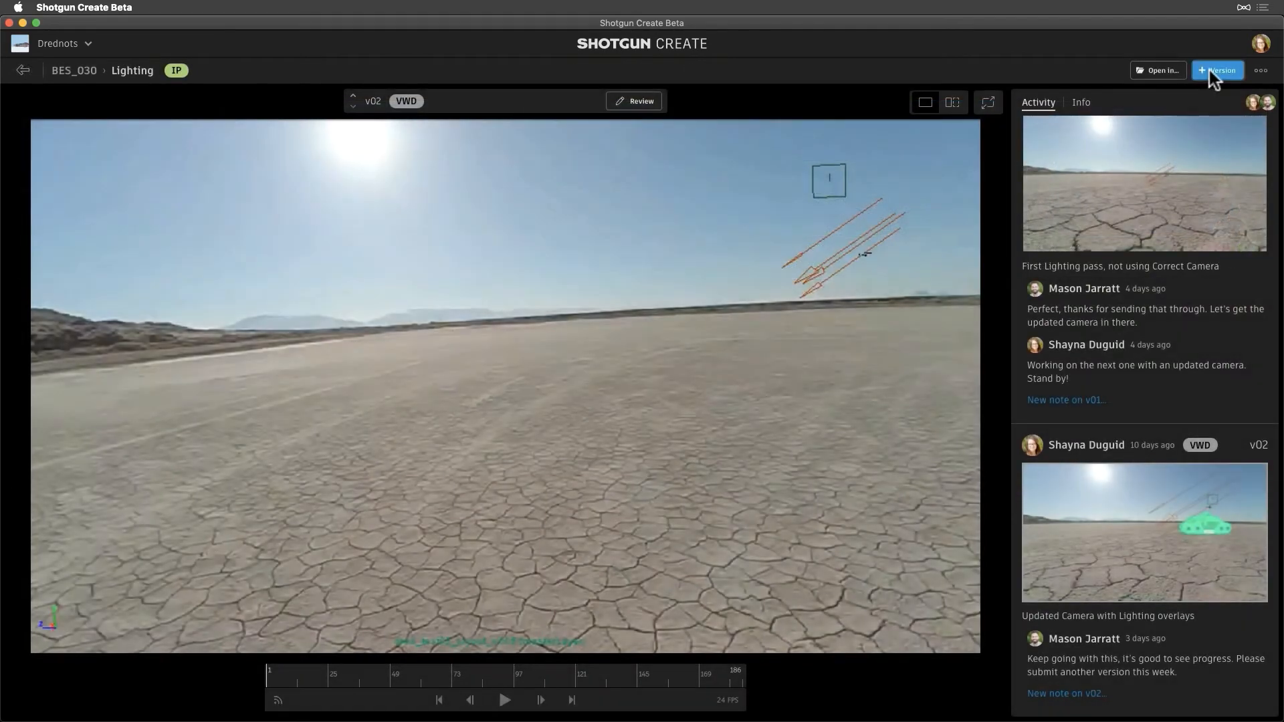
pyautogui.click(1218, 70)
pyautogui.write('third pass of lighting for feedback')
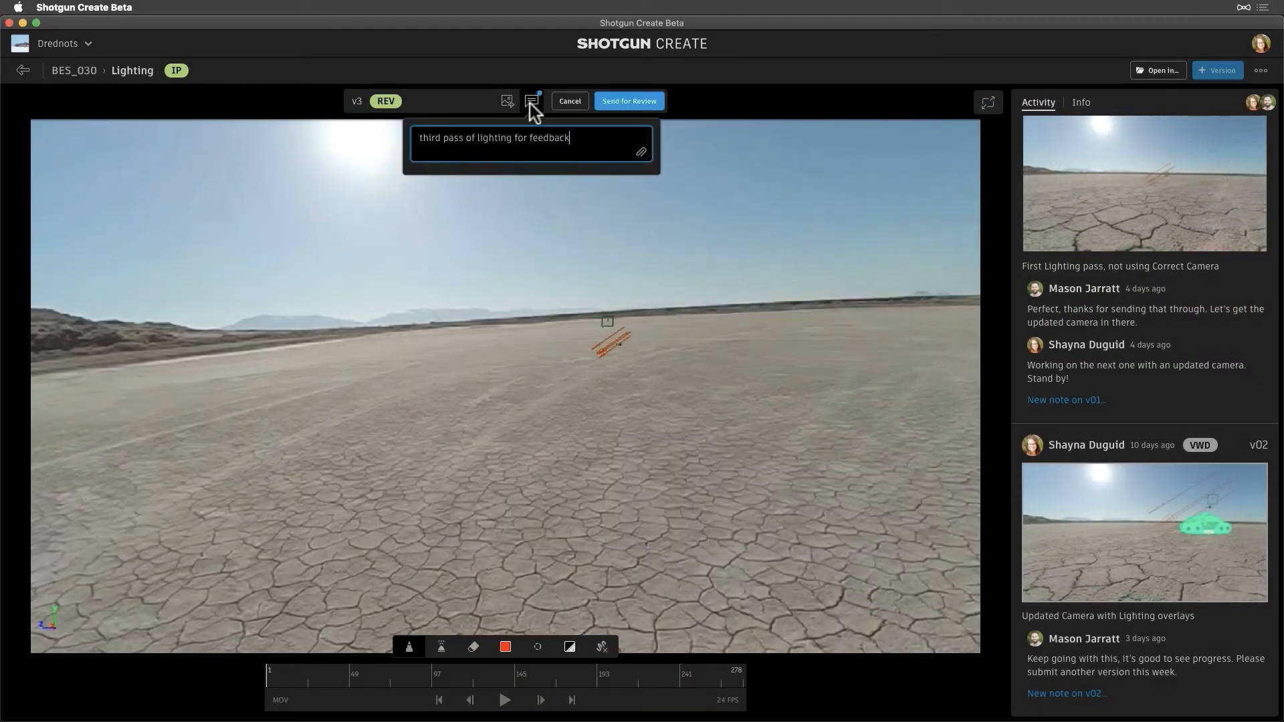
pyautogui.click(641, 152)
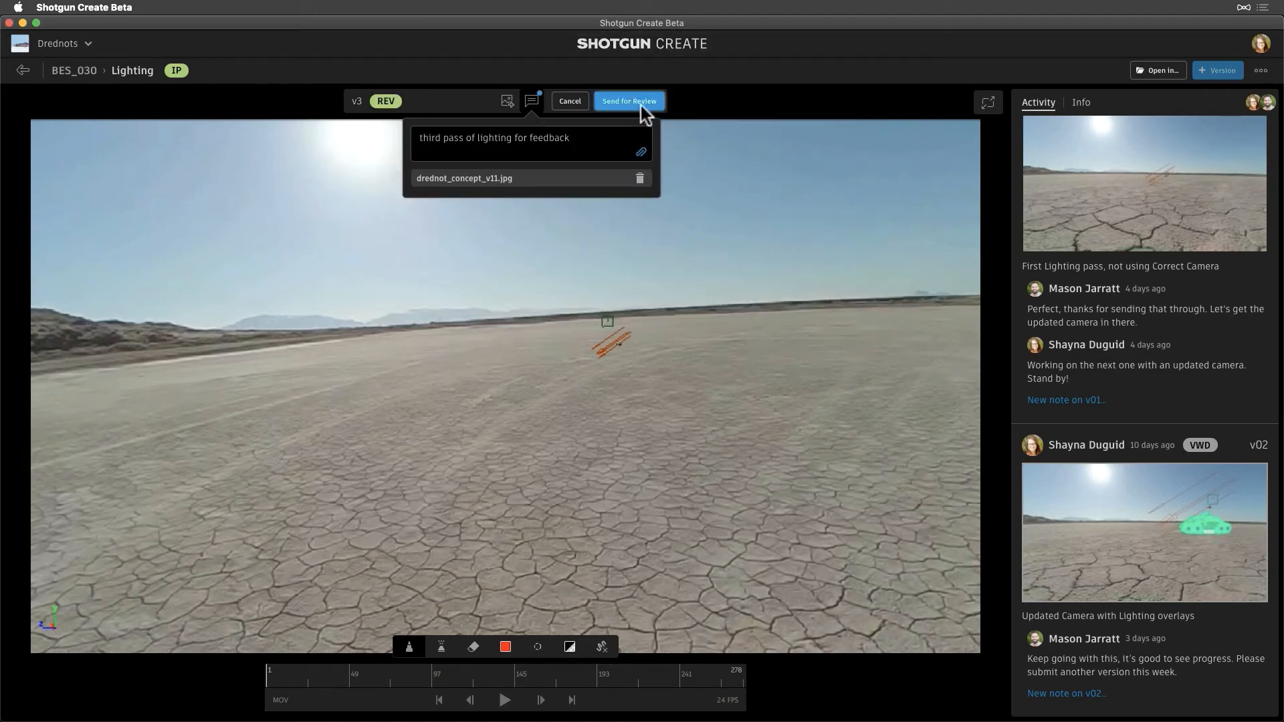
pyautogui.click(628, 101)
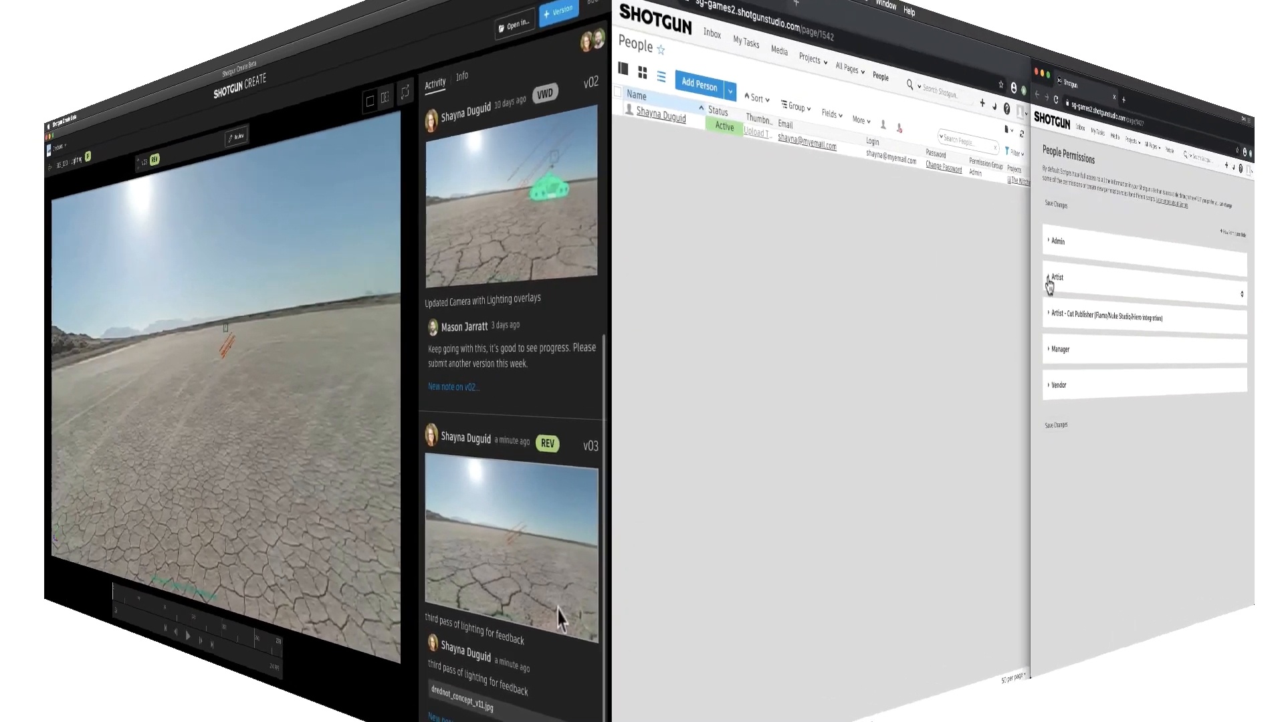
# Expand the Artist role's permissions on People Permissions.
pyautogui.click(1057, 278)
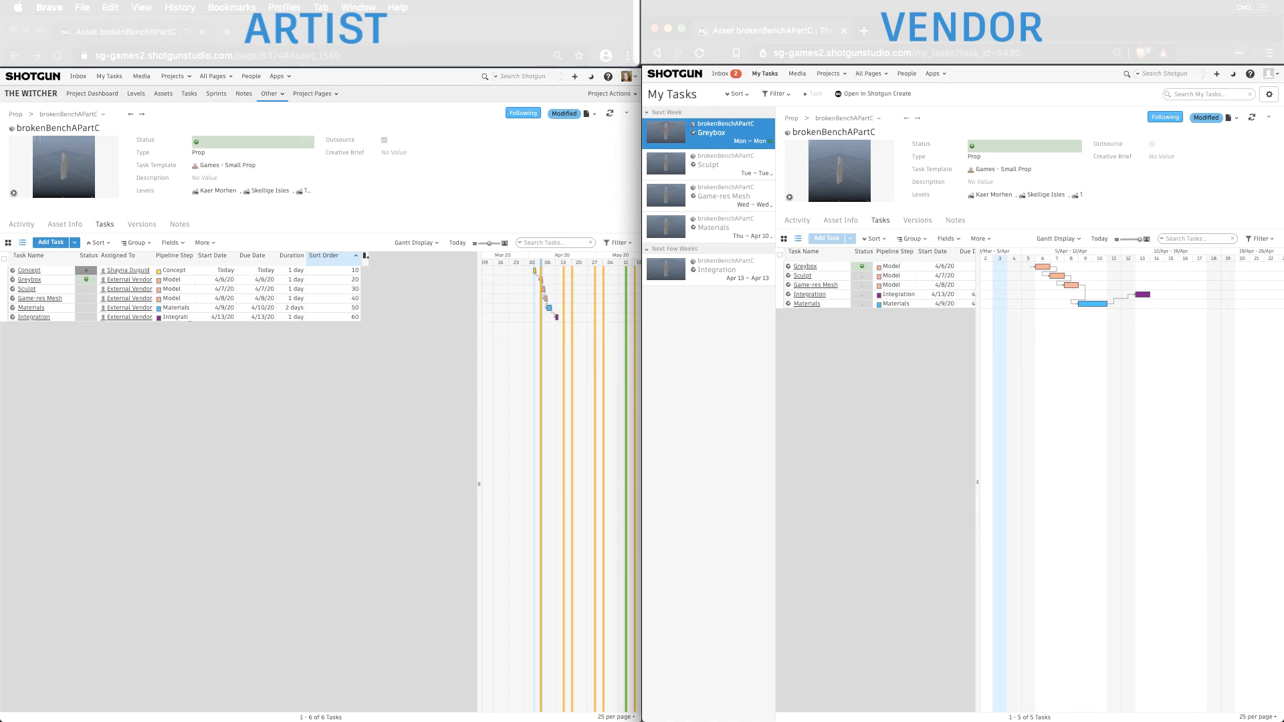
# Compare brokenBenchAPartC side by side in Artist and Vendor windows, focusing the Artist window.
pyautogui.click(179, 224)
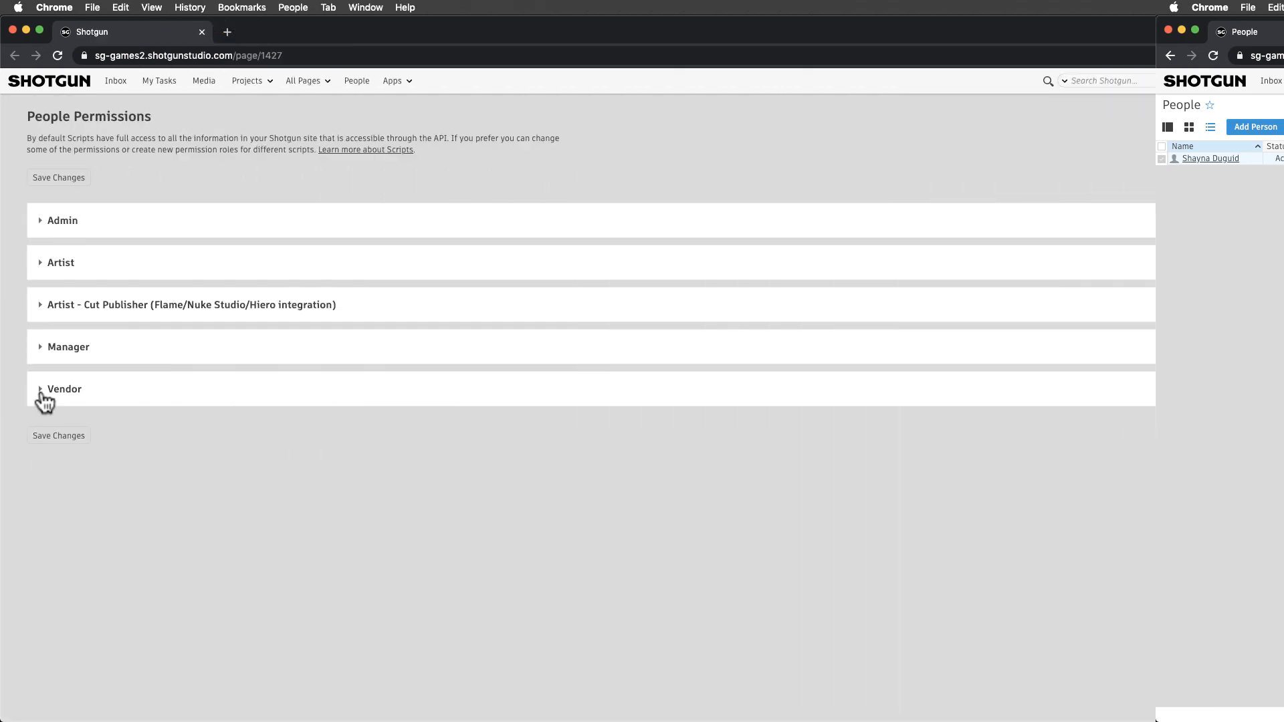
pyautogui.click(40, 389)
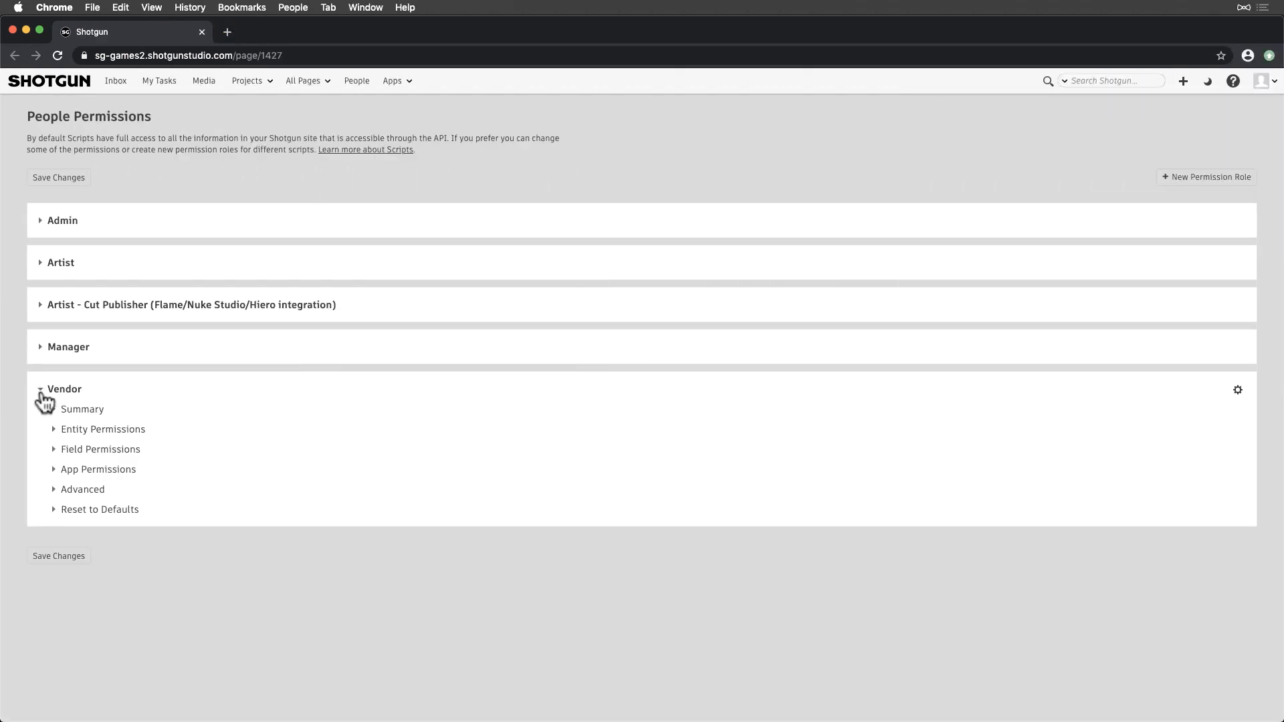
pyautogui.click(81, 409)
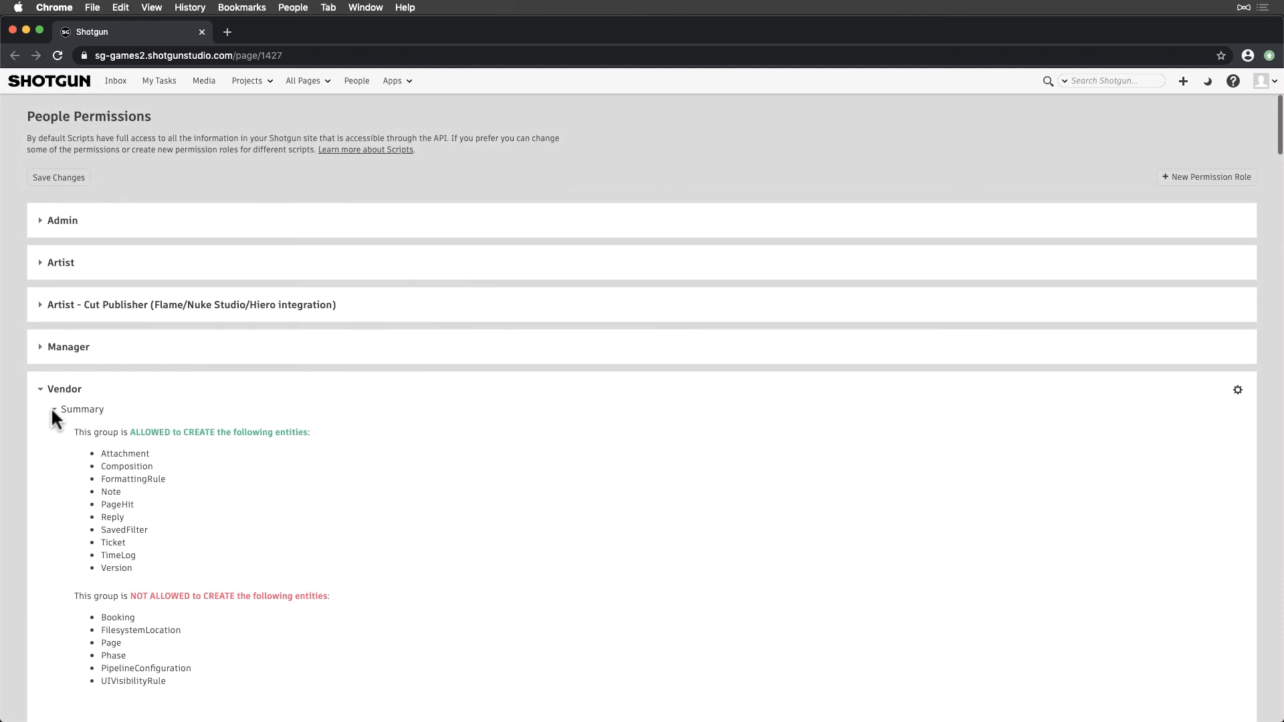
pyautogui.click(41, 389)
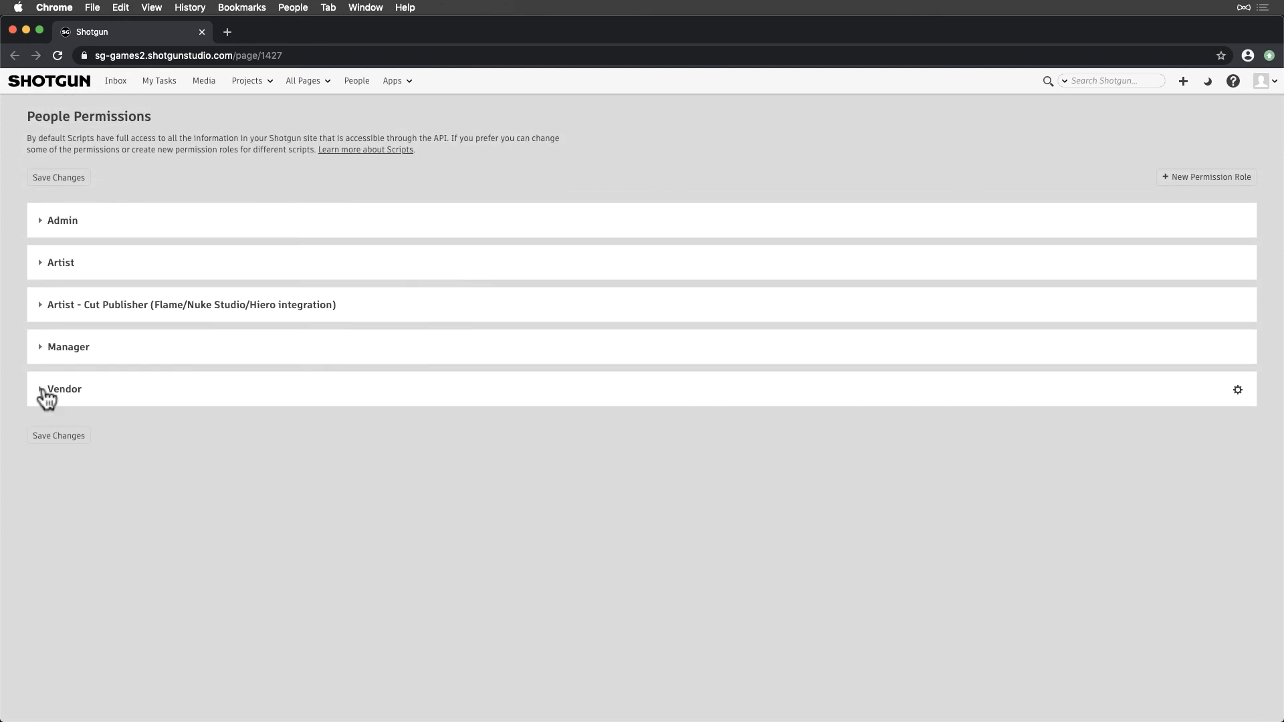